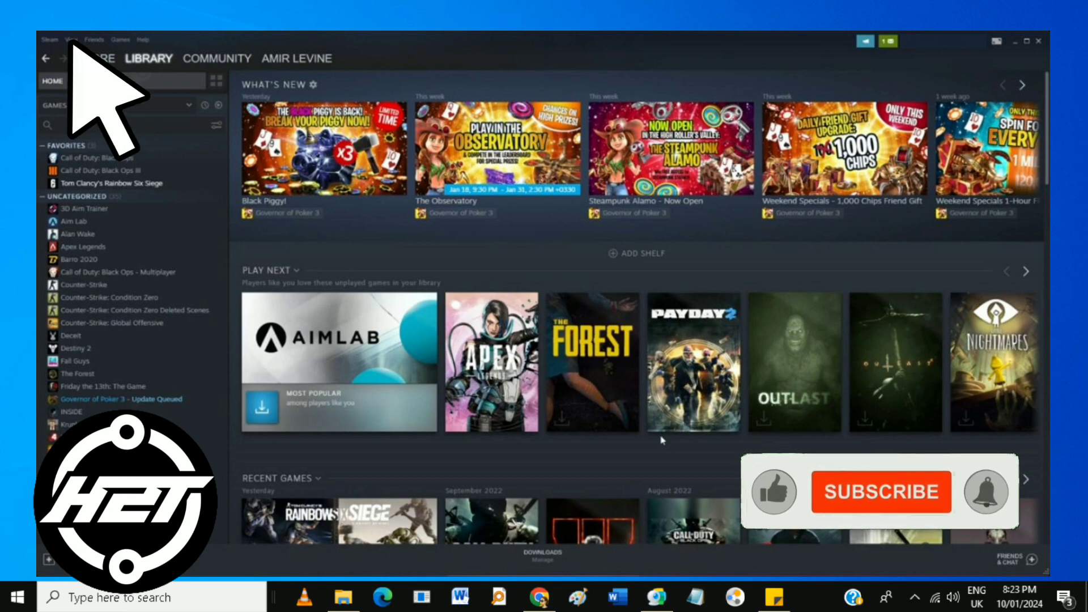
- Bring up the Steam client's main menu from the top-left menu bar
{"action": "left_click", "coordinate": [882, 491]}
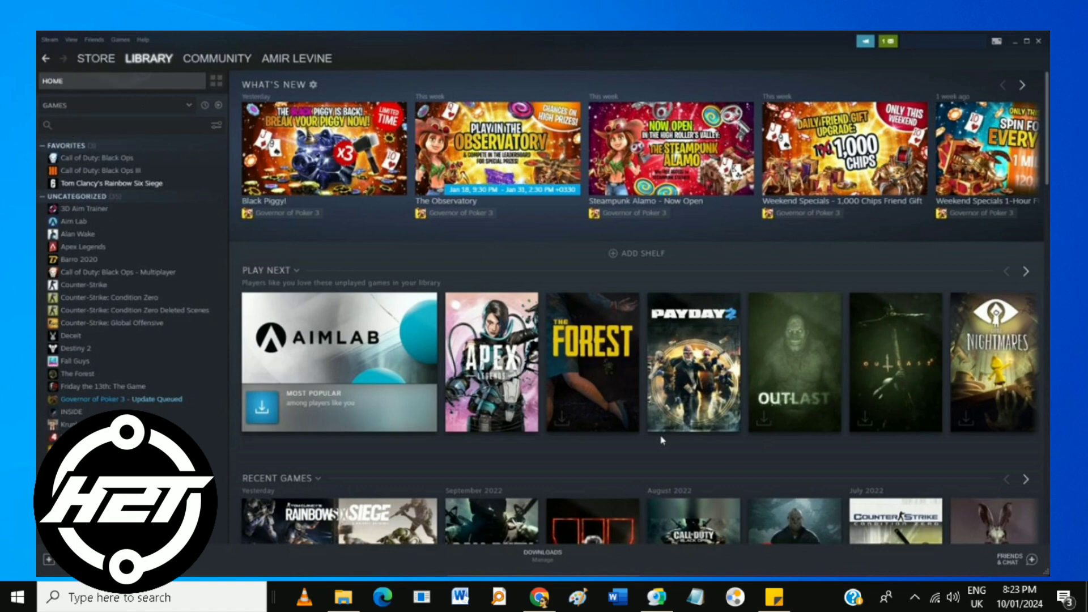
{"action": "left_click", "coordinate": [48, 40]}
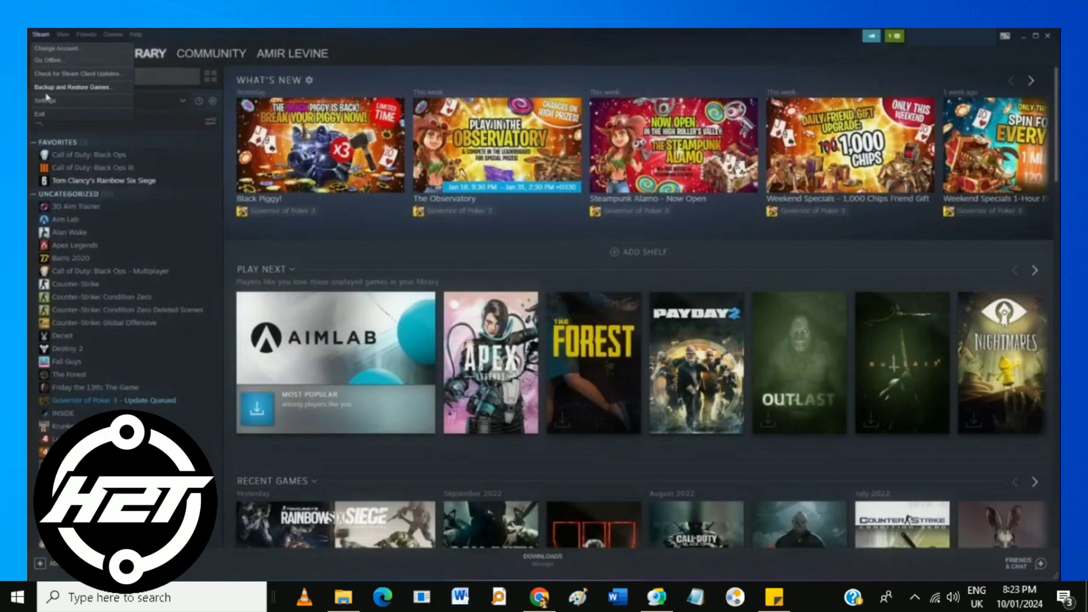
- Reach the Settings window's Family page with library sharing authorized on this computer
{"action": "left_click", "coordinate": [44, 100]}
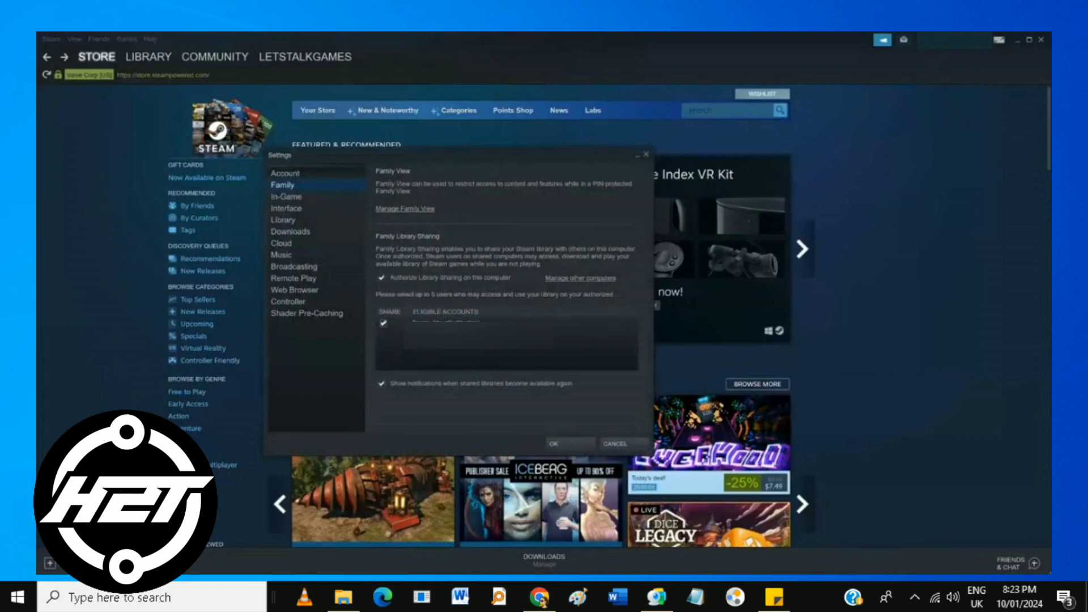
{"action": "mouse_move", "coordinate": [428, 345]}
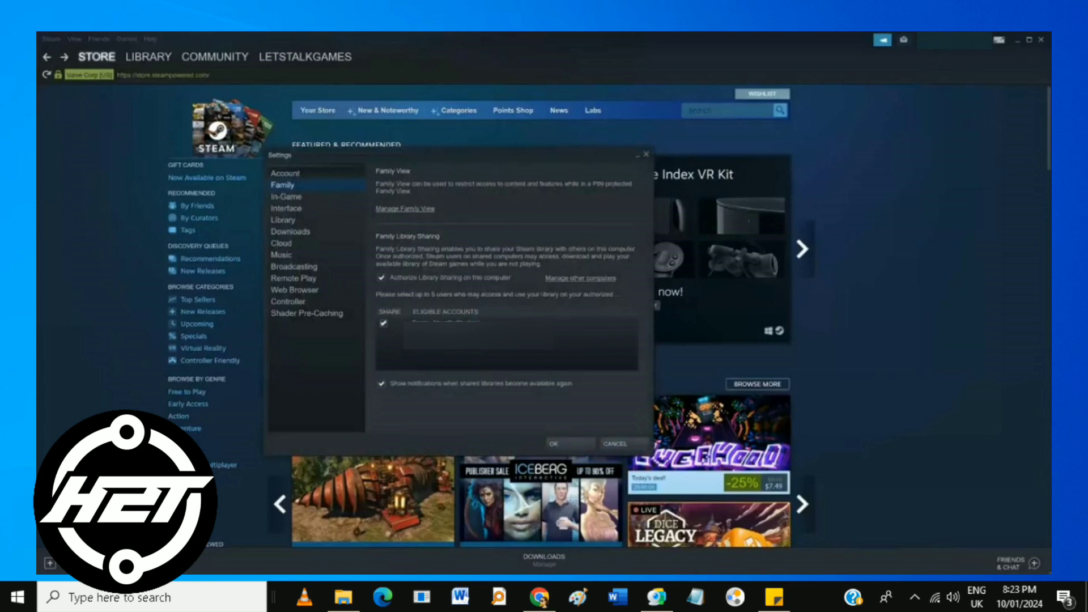
{"action": "mouse_move", "coordinate": [570, 304]}
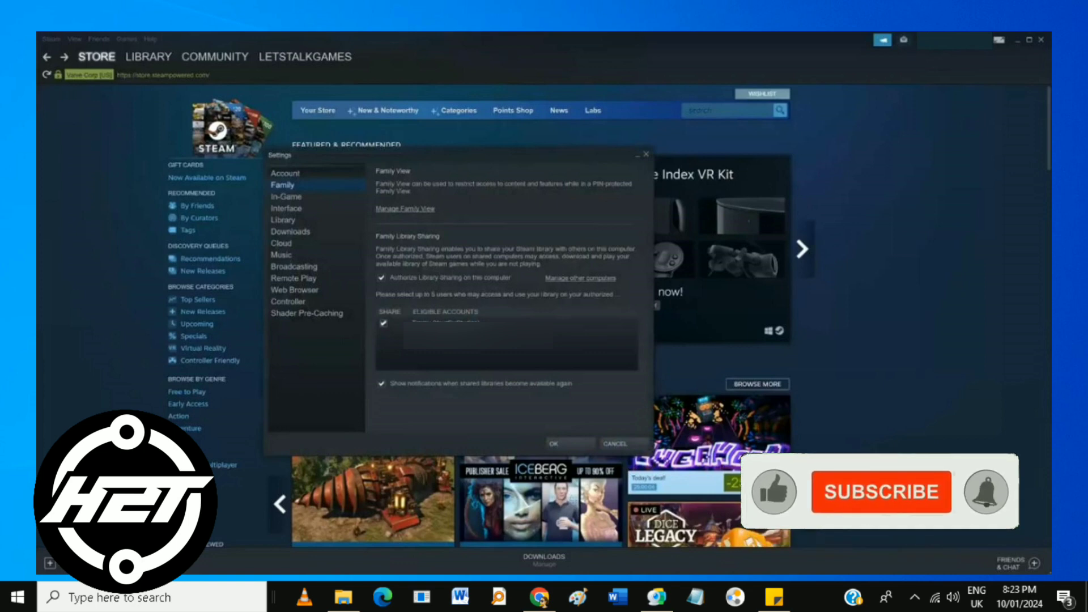
- Share the library with the eligible account listed under Family Library Sharing
{"action": "left_click", "coordinate": [881, 491]}
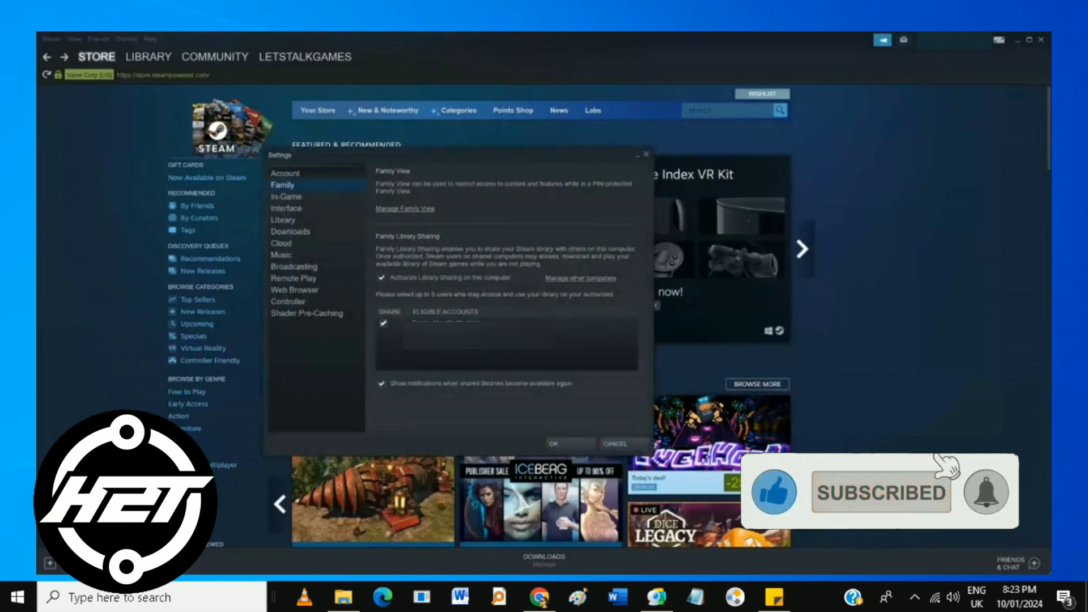